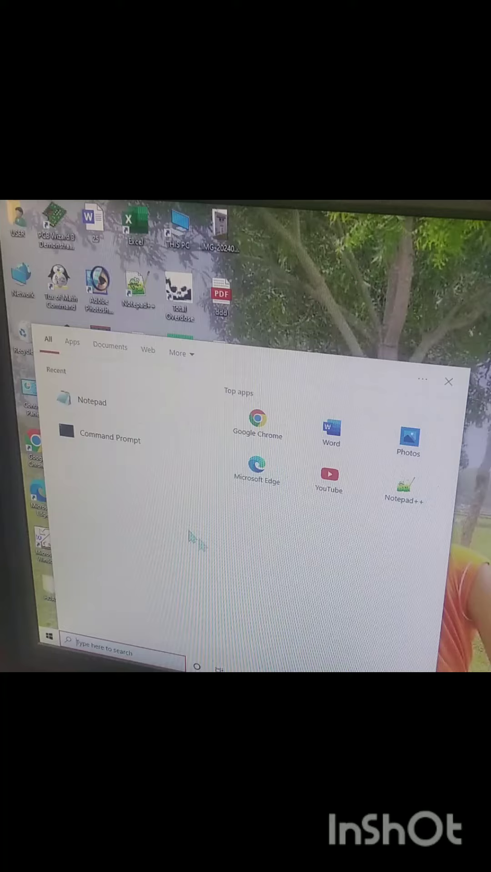
Step: Launch Notepad from the Recent list in Start search
left_click(92, 401)
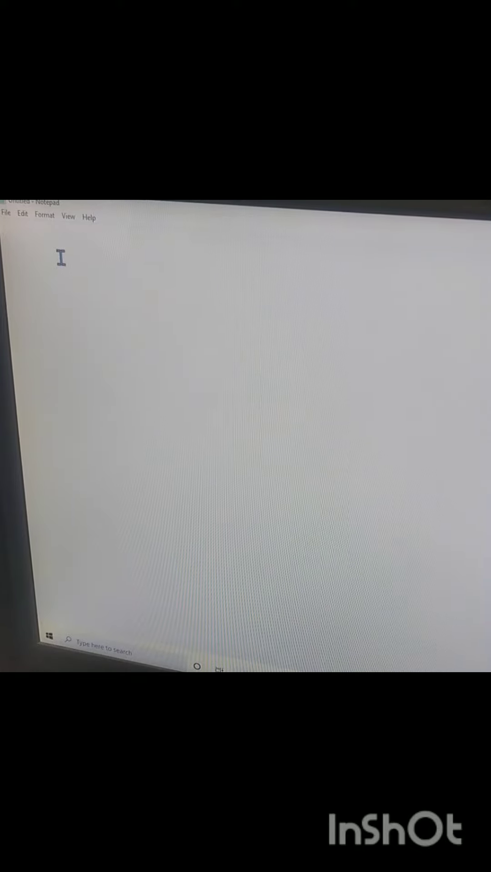
Step: Type 'my name is gourab' and select all of it
type("my nam")
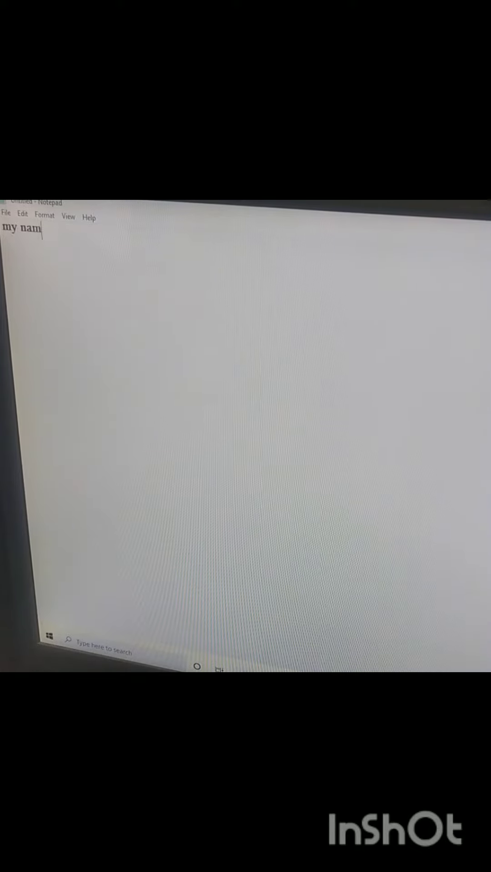
type("e is")
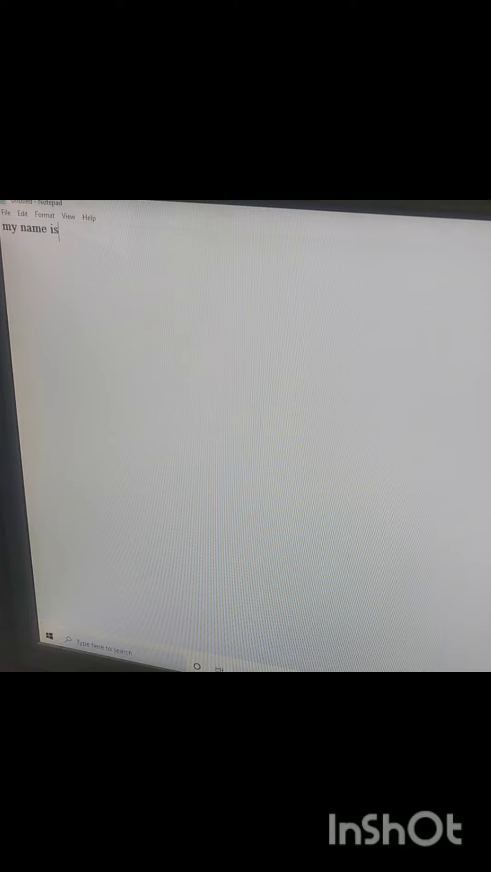
type("gourab")
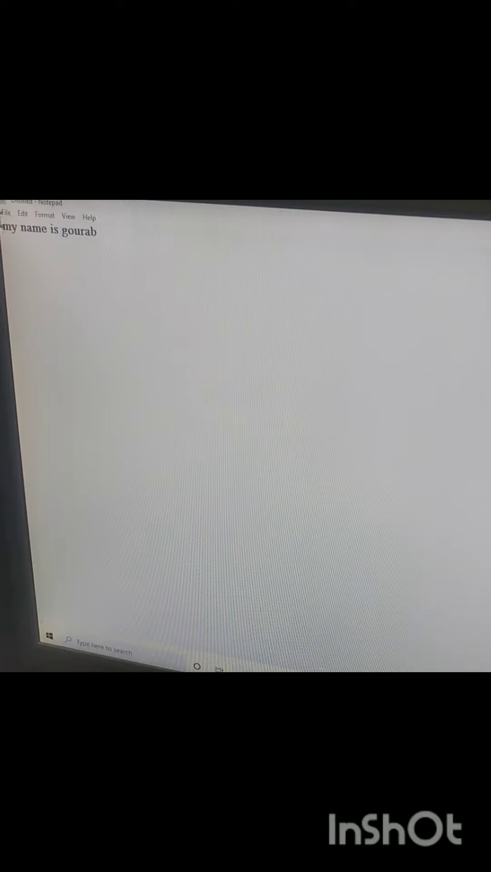
key("ctrl+a")
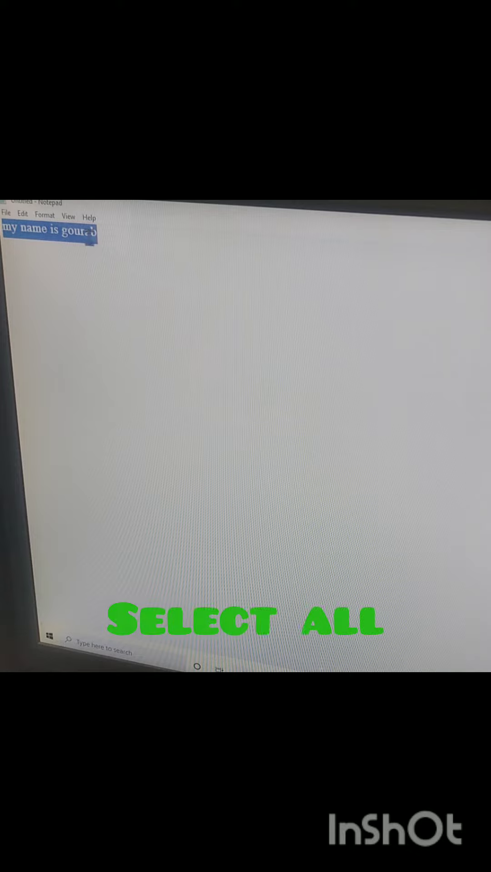
Step: Copy the selected sentence 'my name is gourab' to the clipboard
left_click(22, 216)
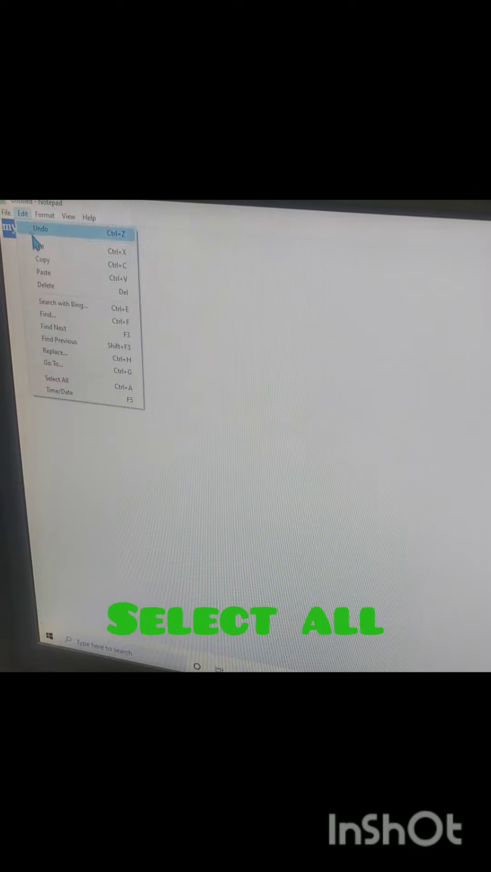
mouse_move(43, 259)
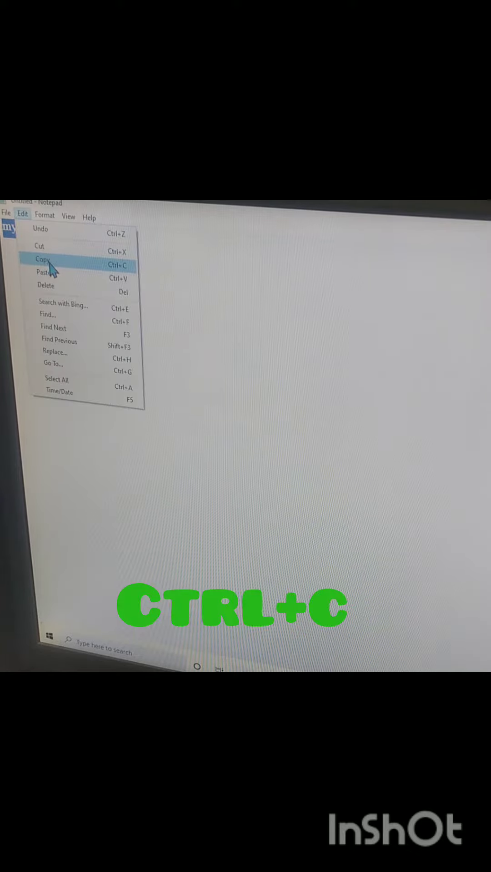
left_click(43, 260)
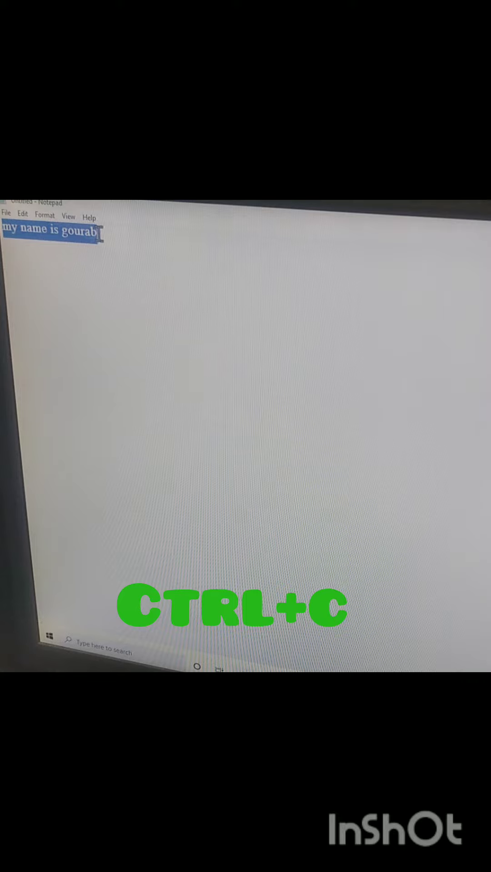
key("ctrl+c")
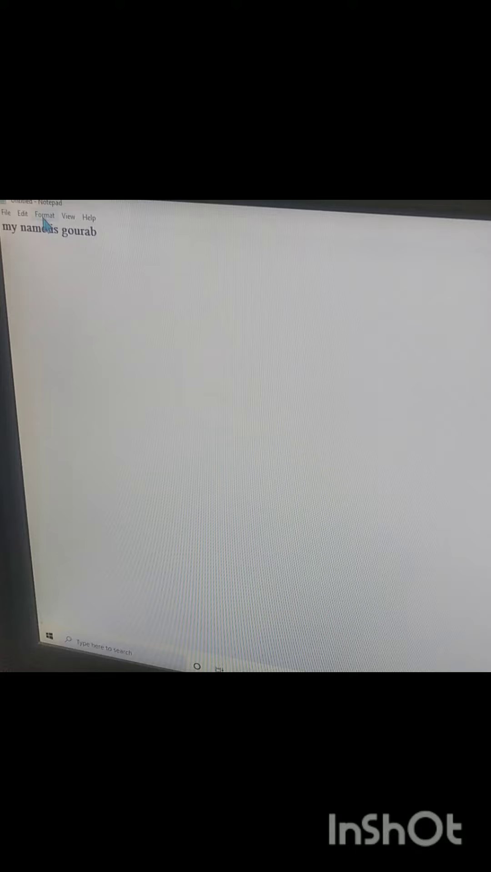
left_click(22, 216)
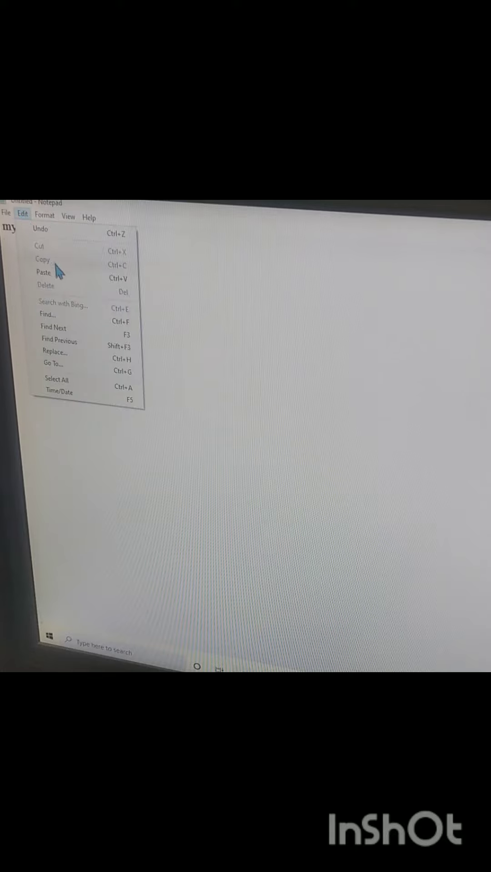
key("ctrl+v")
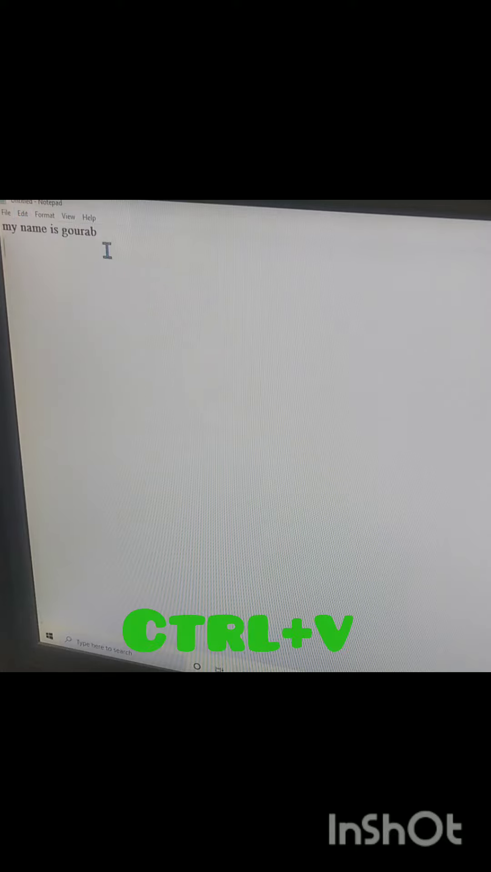
Step: Paste the sentence onto the second line and select that line
key("ctrl+v")
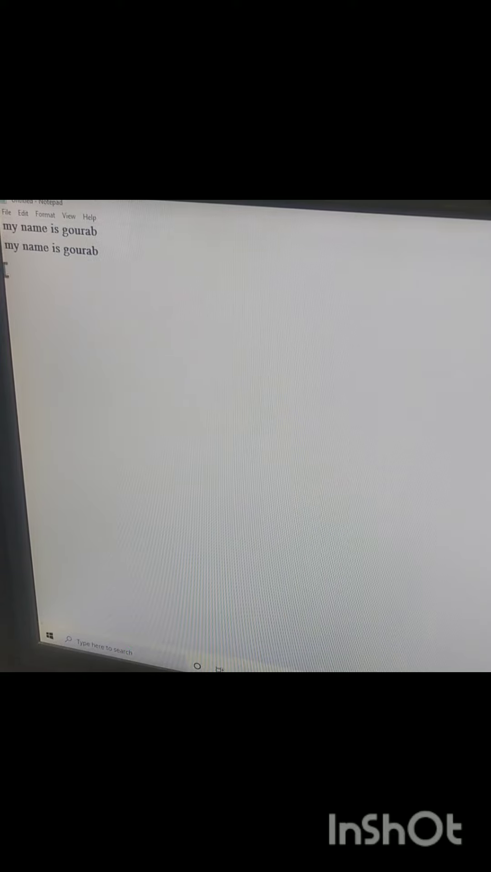
left_click_drag(5, 250, 48, 250)
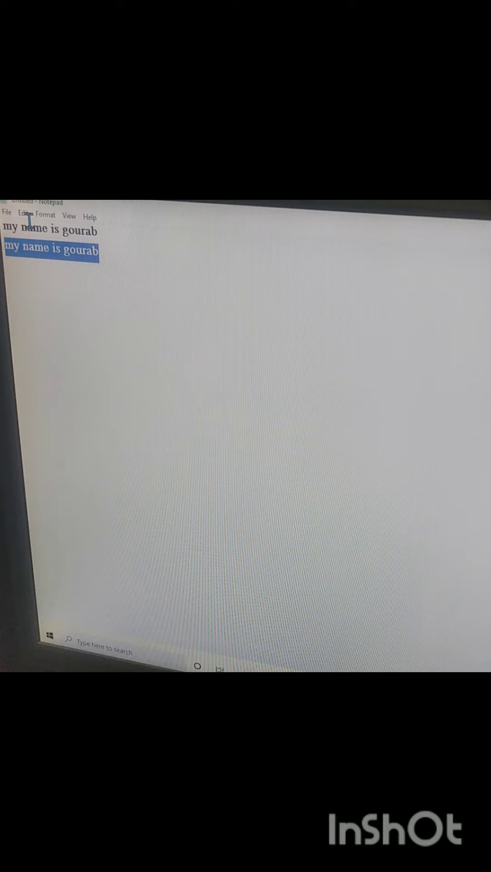
left_click(22, 216)
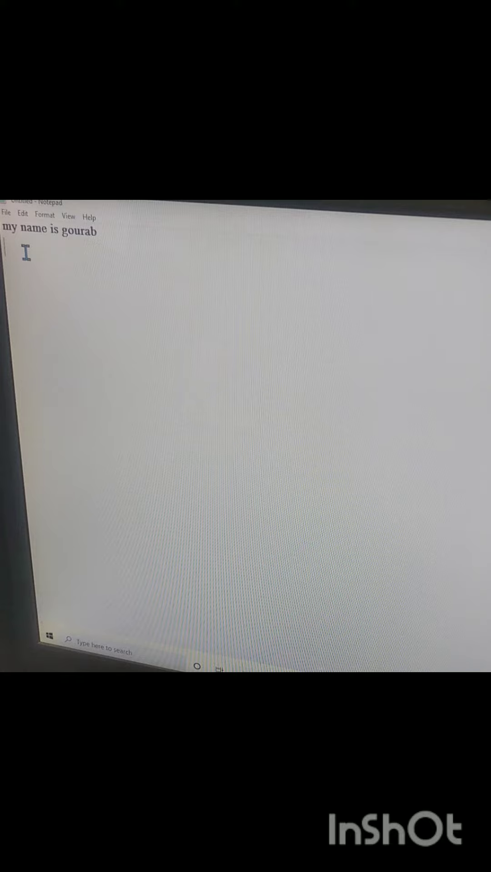
key("ctrl+v")
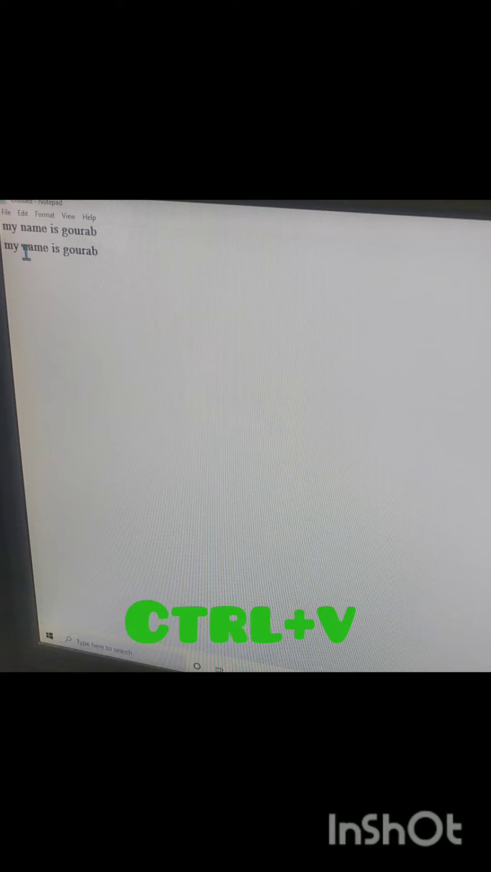
left_click(45, 216)
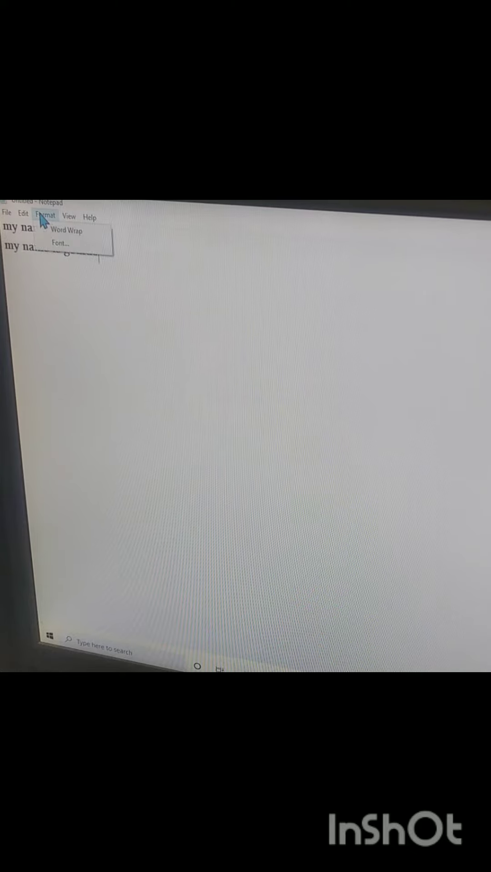
left_click(61, 249)
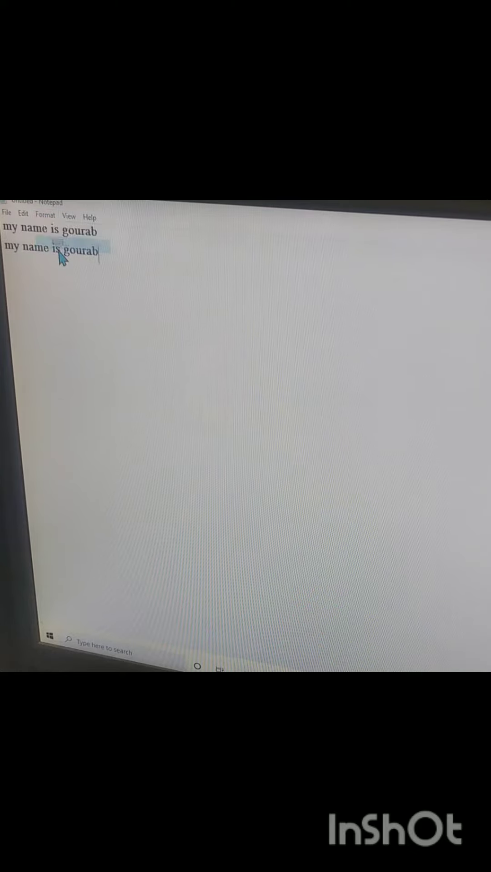
Step: Set the note's font to Microsoft JhengHei UI, Bold, size 36
left_click(45, 216)
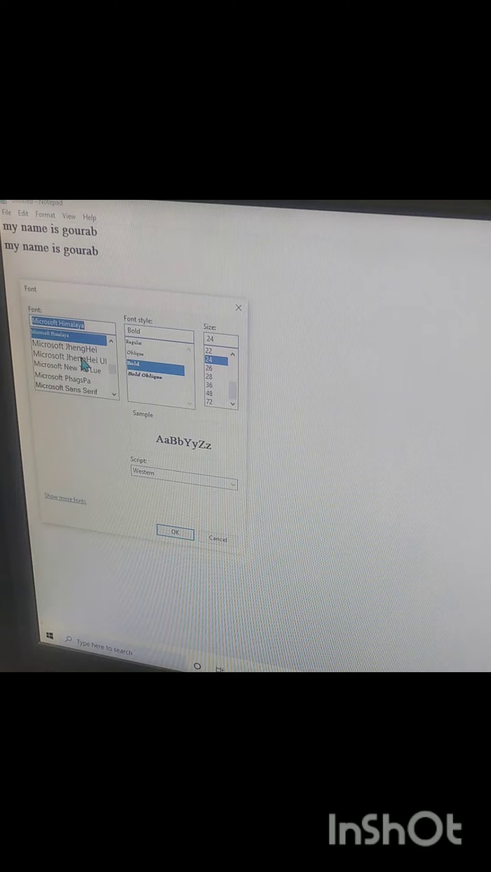
mouse_move(251, 320)
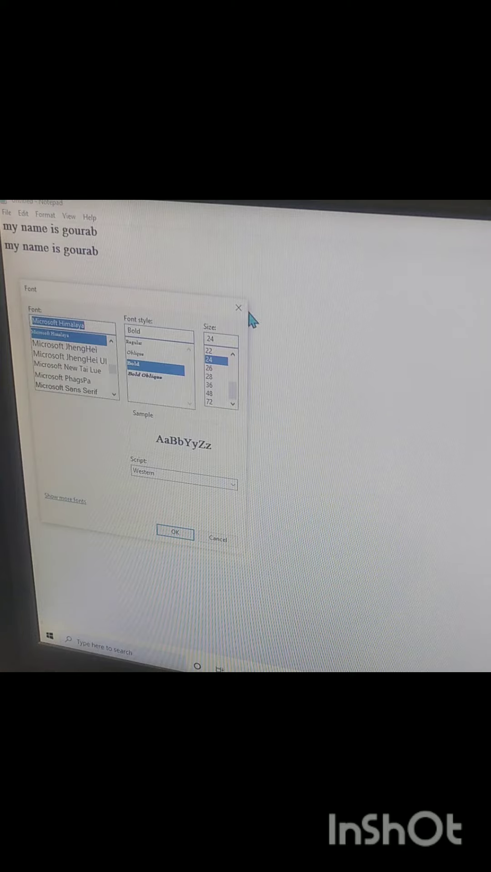
mouse_move(175, 356)
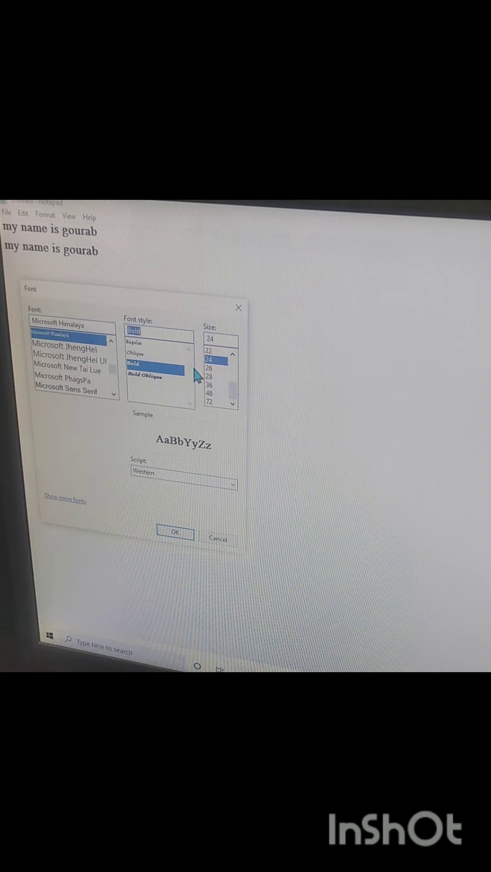
left_click(211, 385)
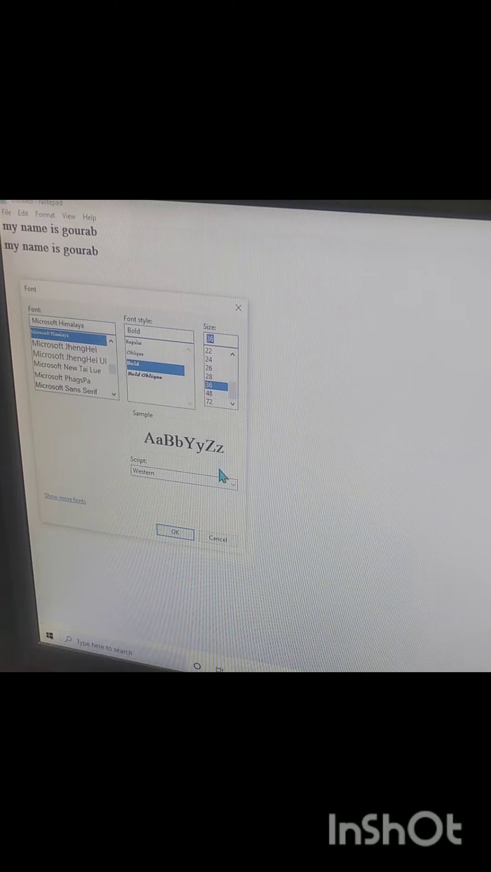
left_click(68, 356)
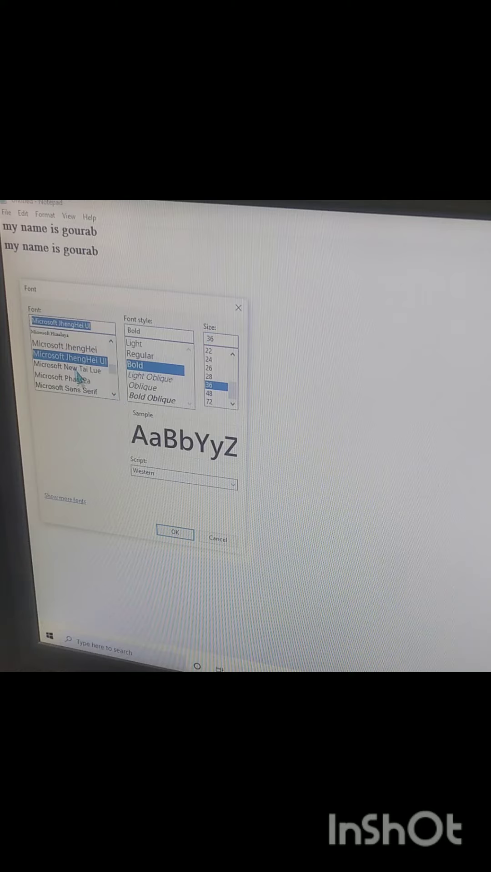
left_click(175, 532)
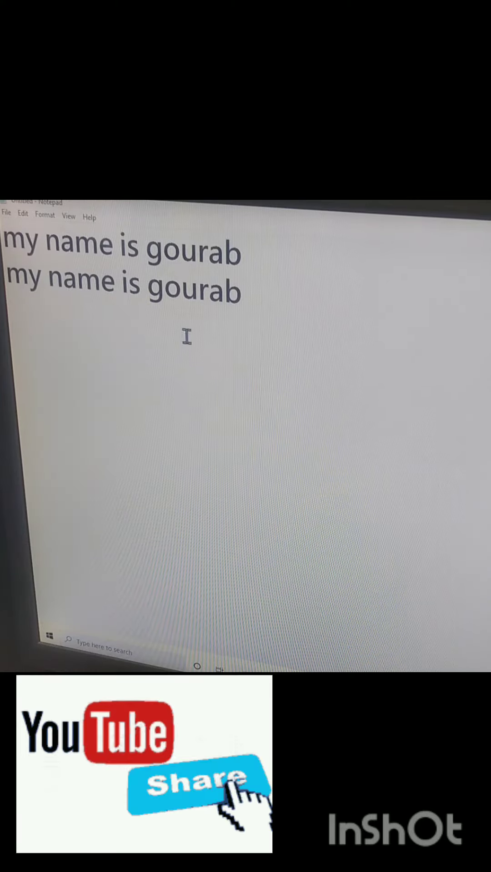